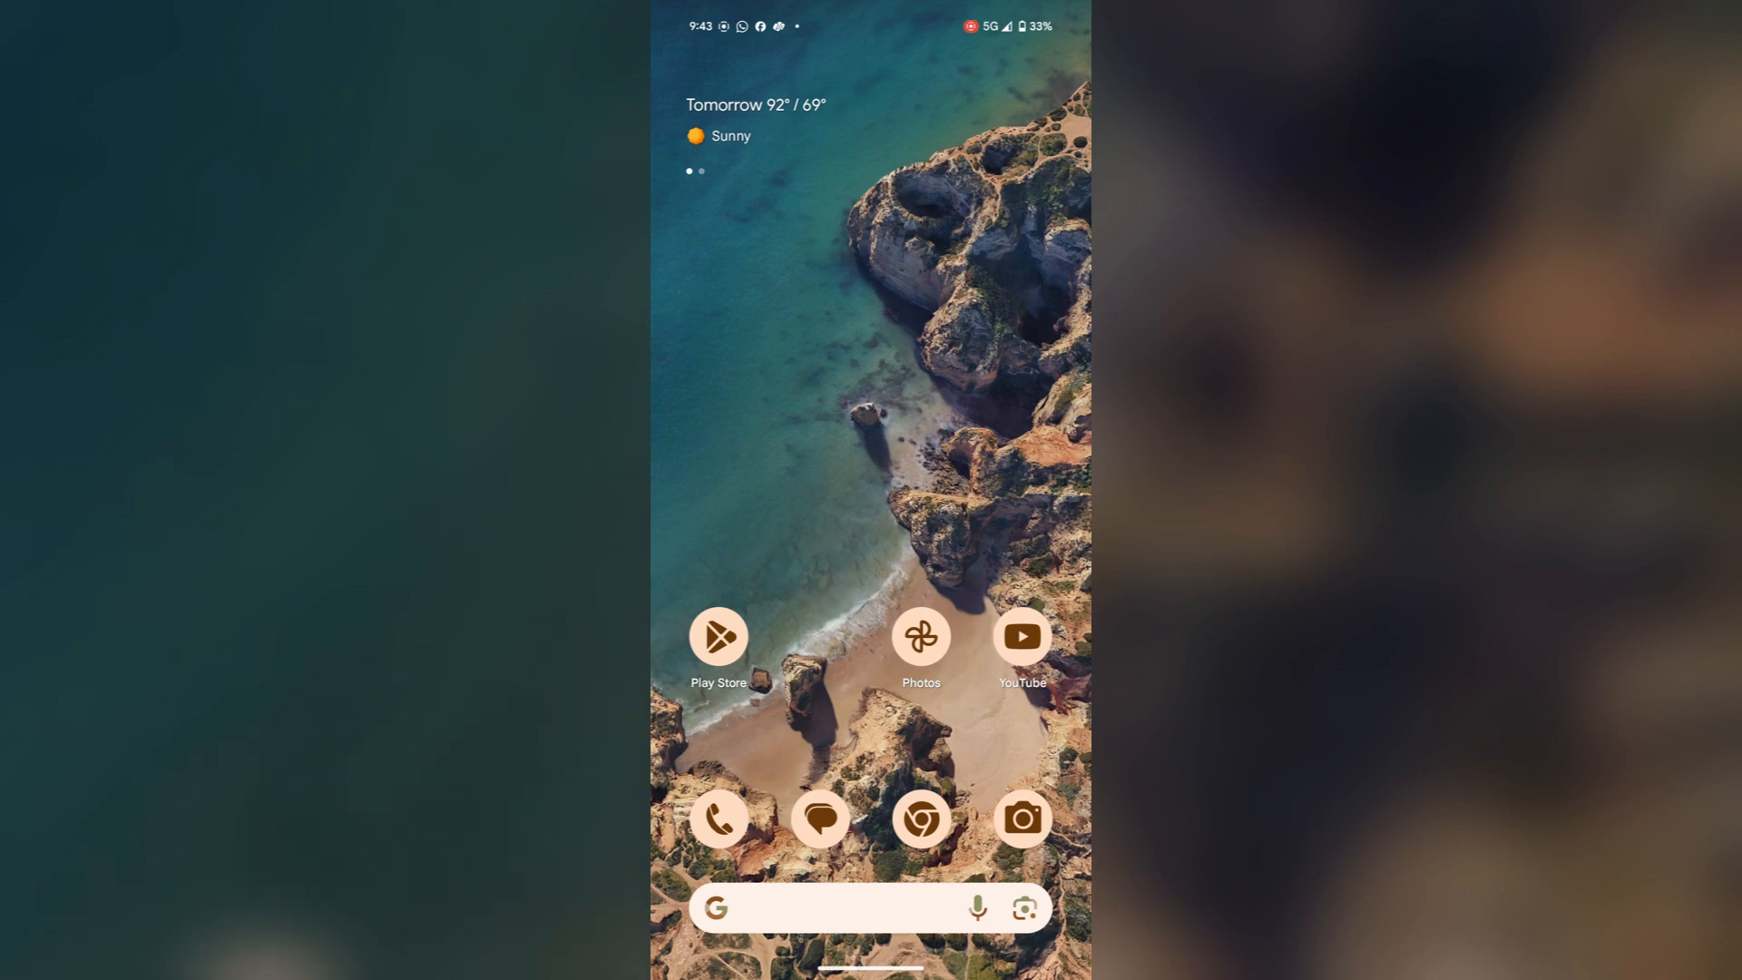
Launch the Play Store from the home screen icon.
click(717, 637)
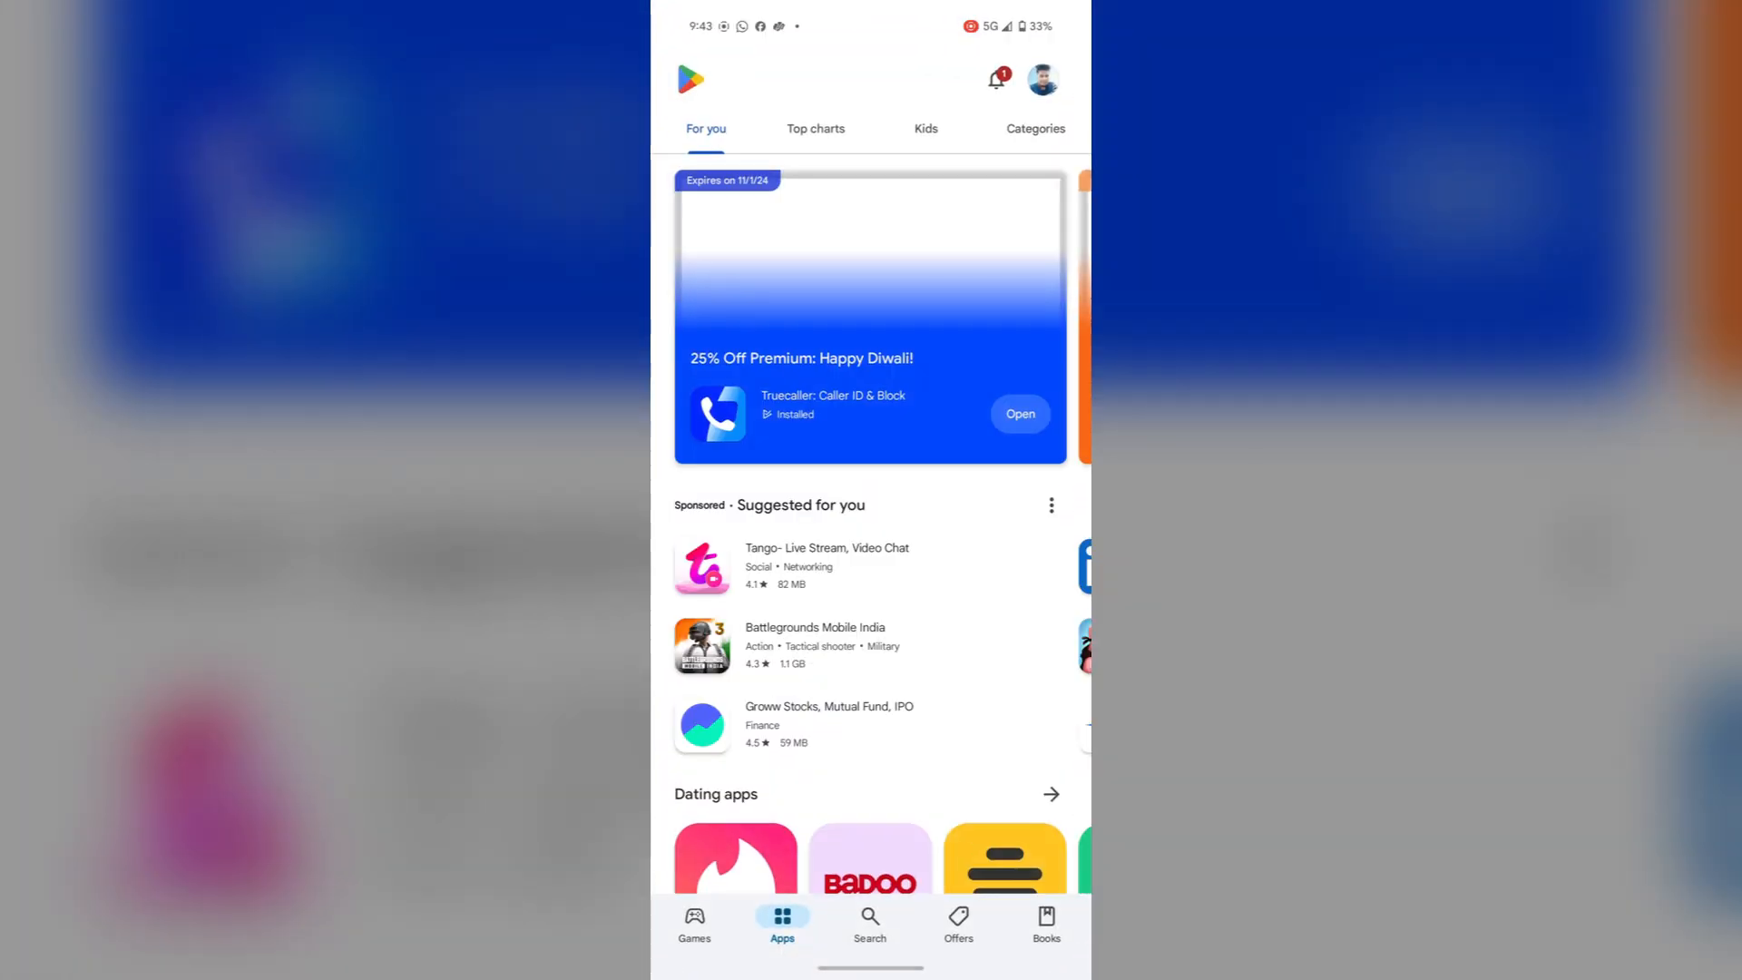
Search the store for "notes" and bring up the Google Keep - Notes and Lists listing.
click(870, 922)
text(not)
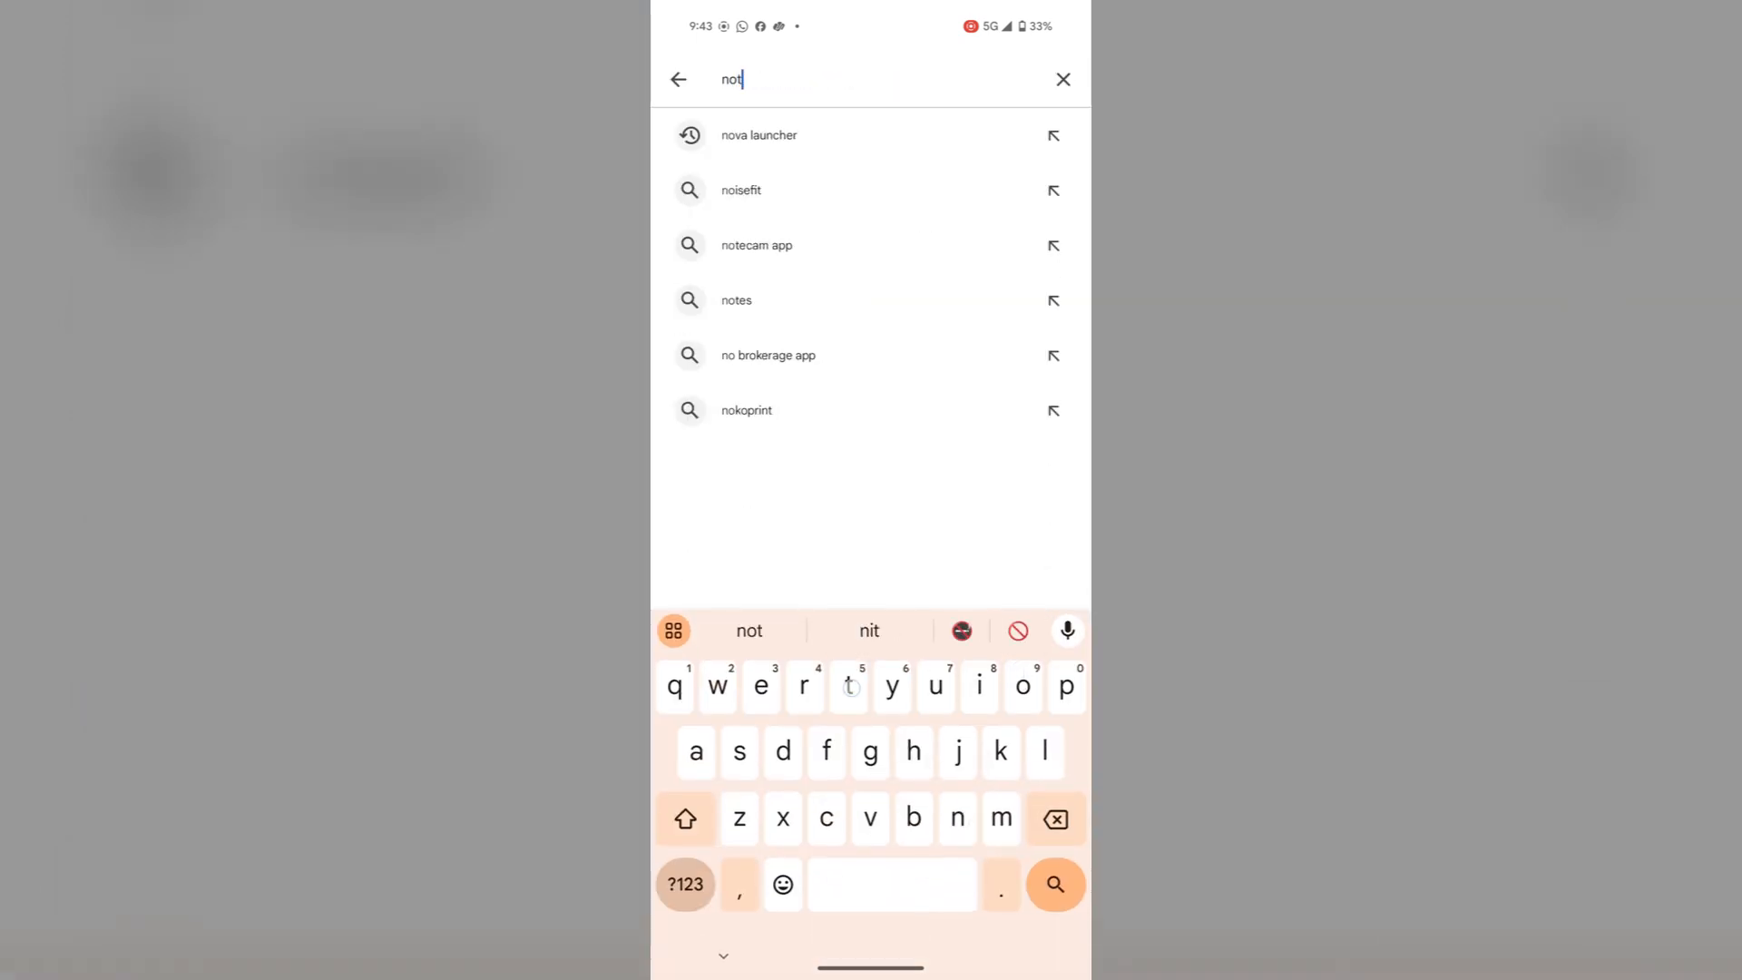
click(735, 300)
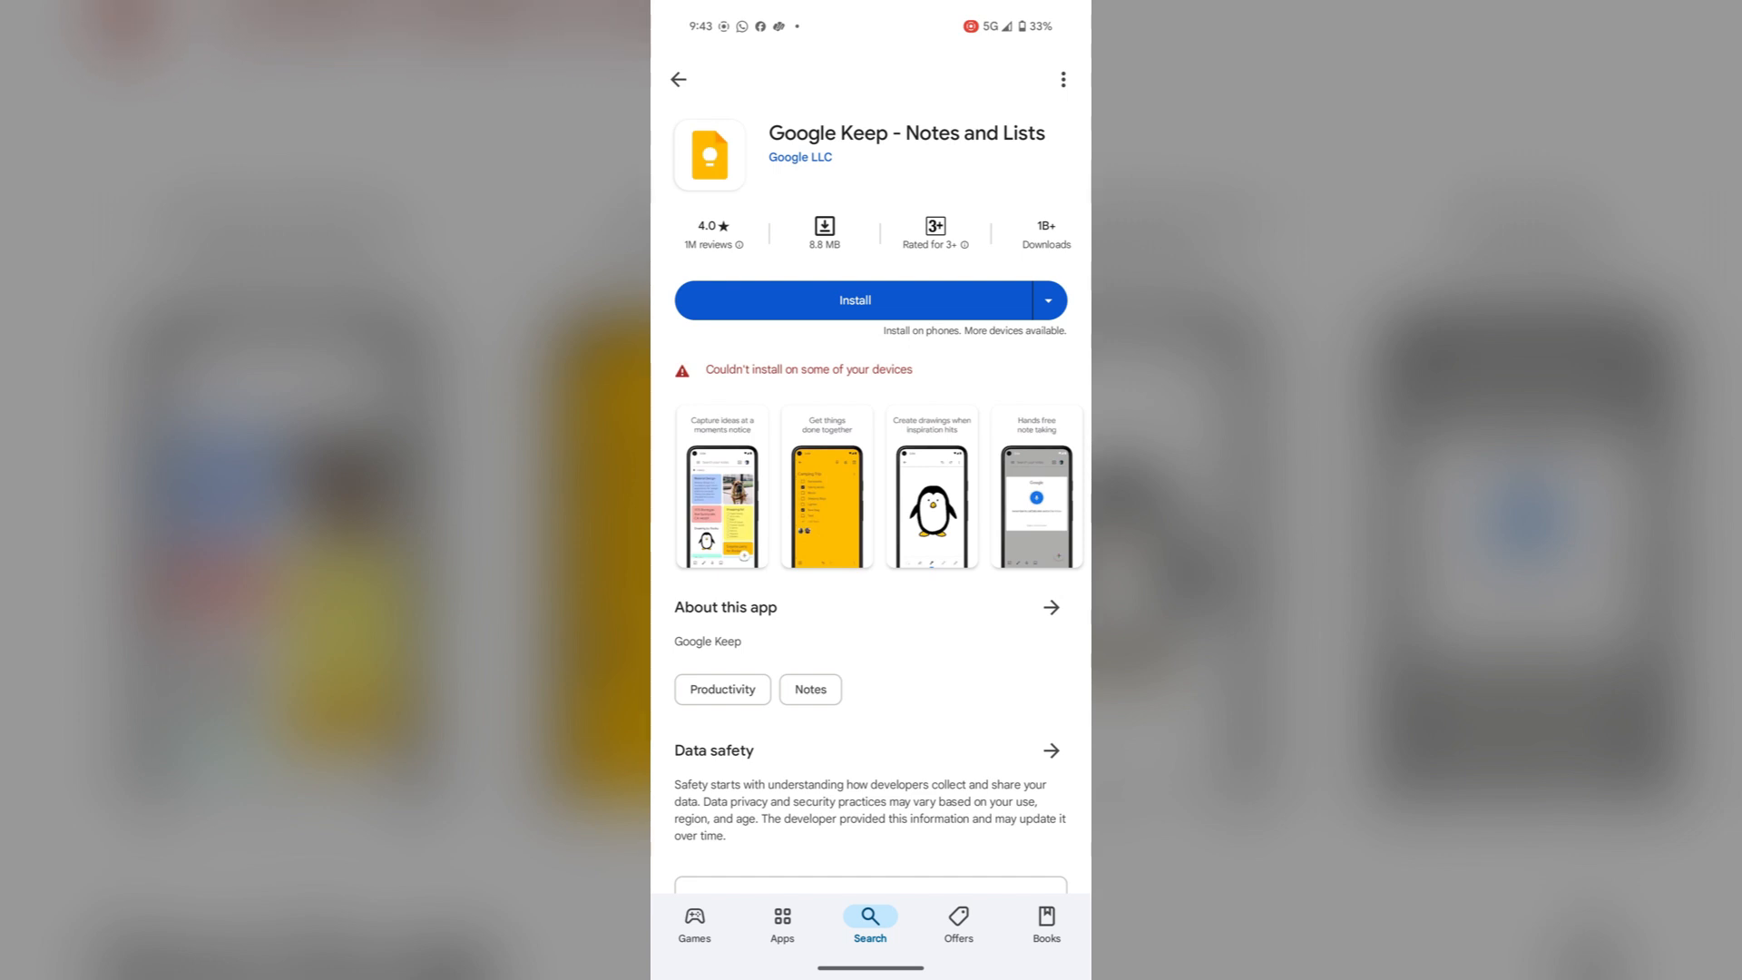
Install Google Keep and launch it once the download finishes.
click(855, 299)
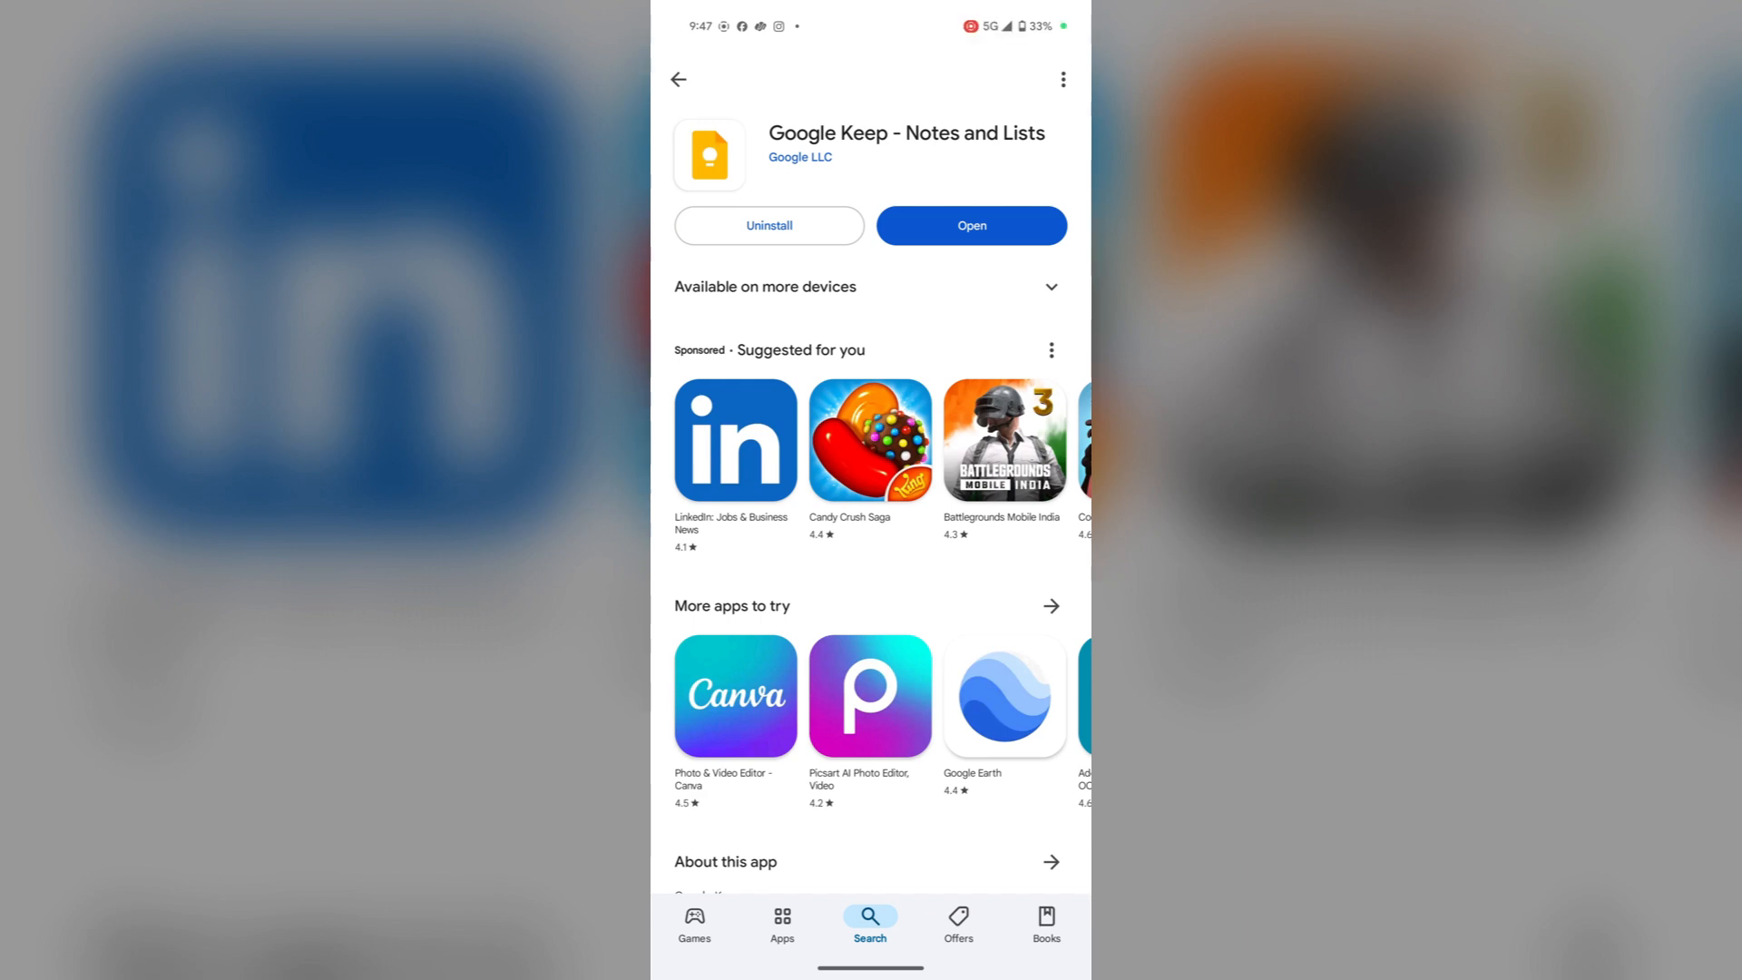
click(969, 225)
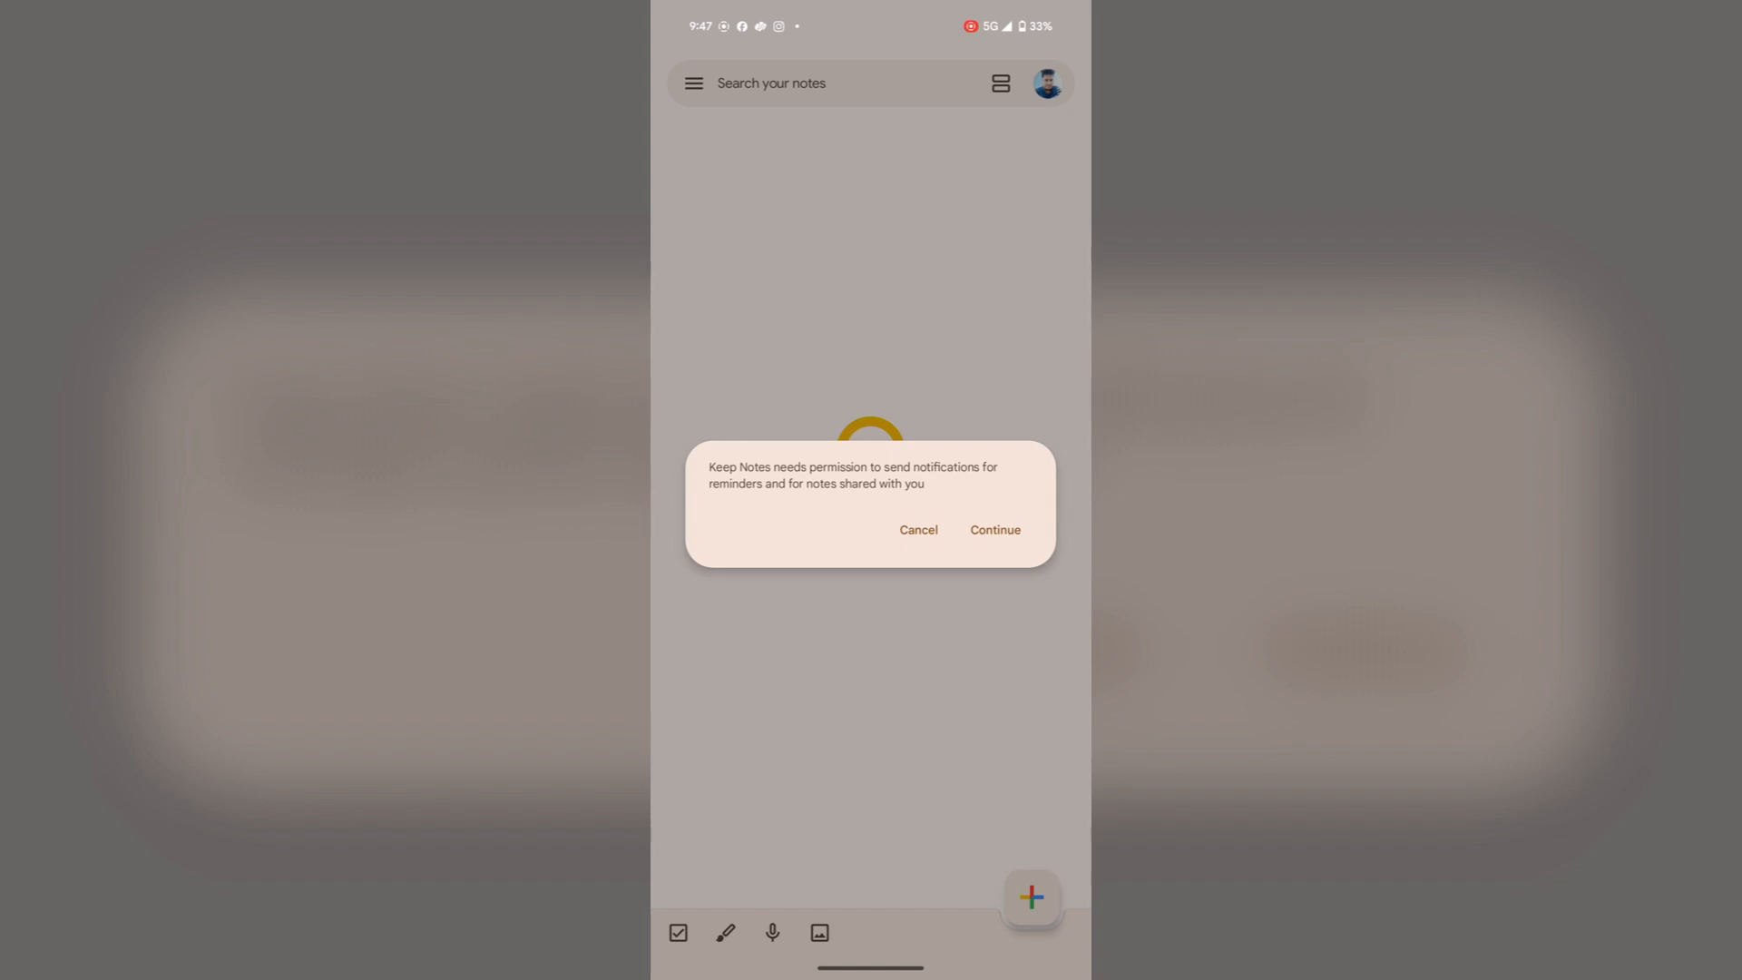
Allow Keep to send notifications, then start a new blank note.
click(995, 530)
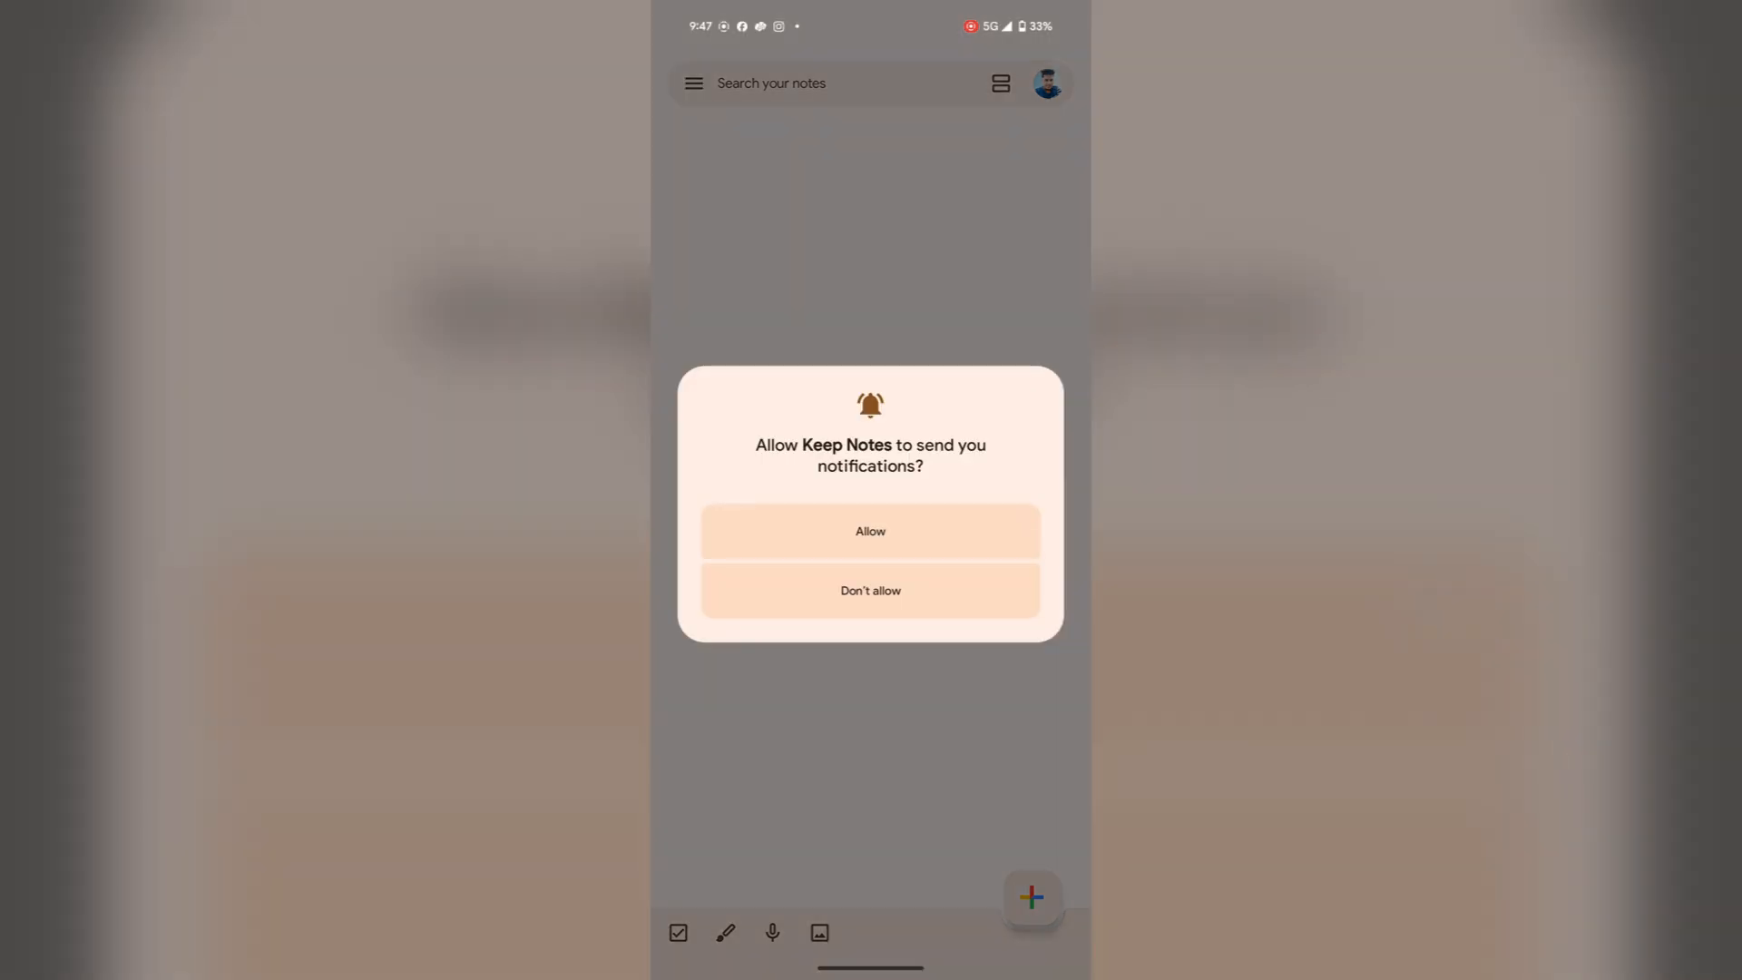
click(870, 530)
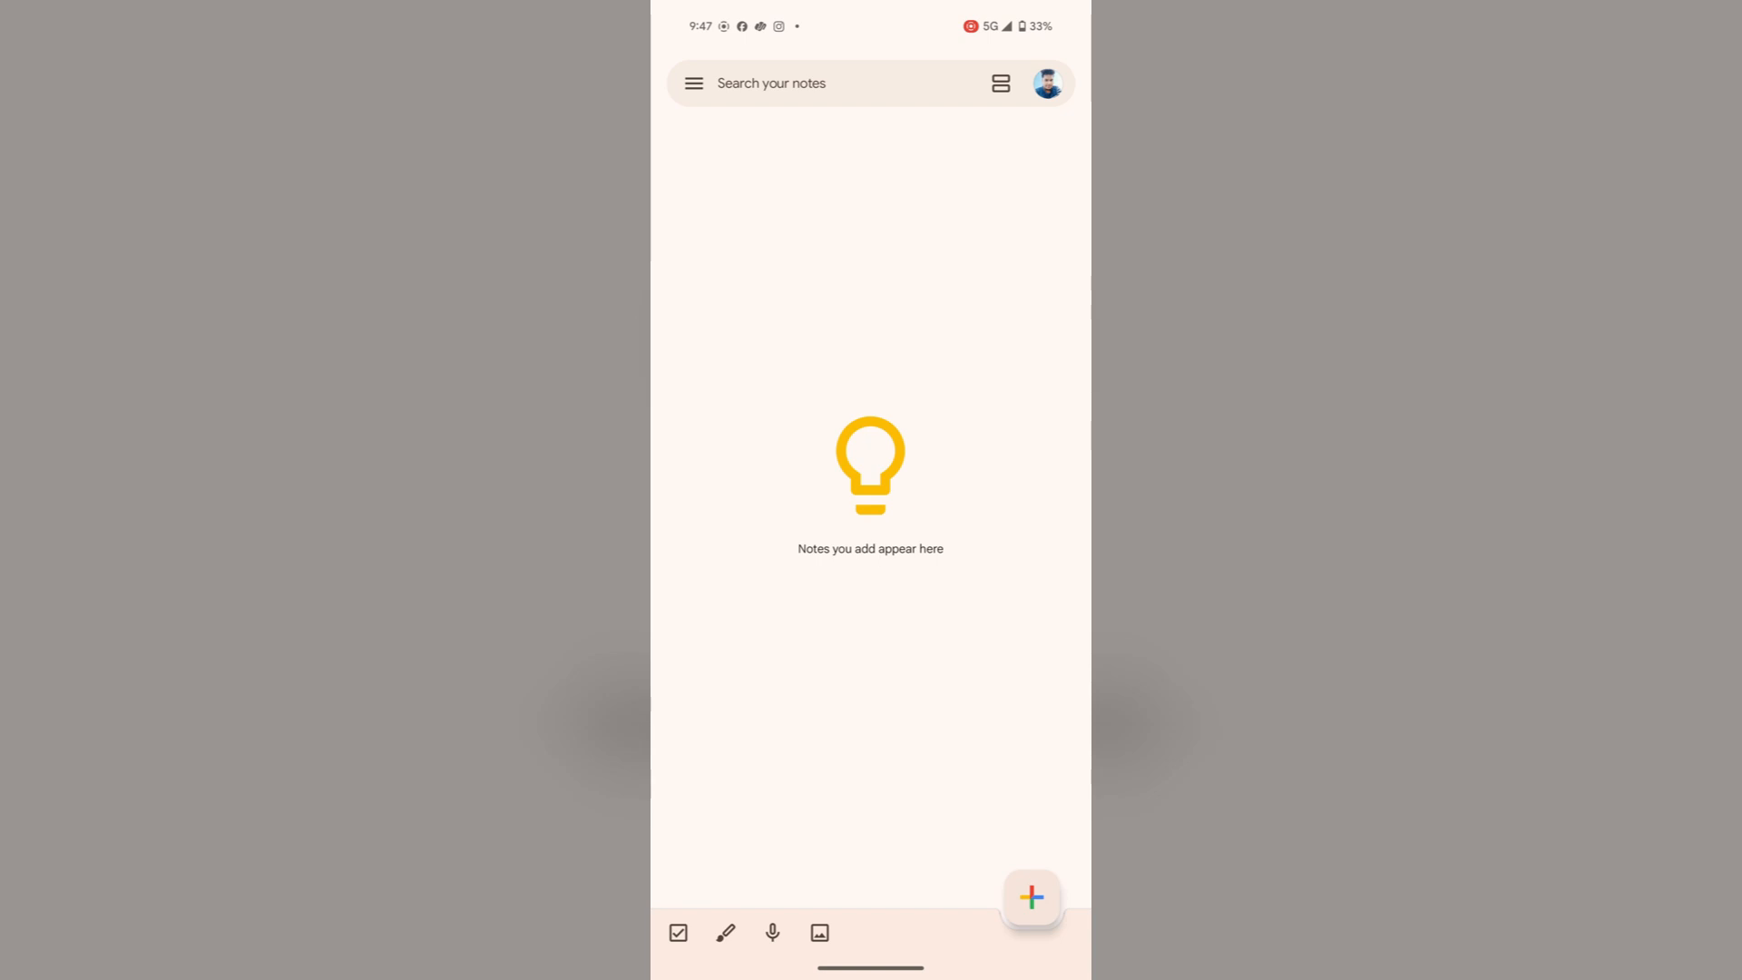
click(1031, 899)
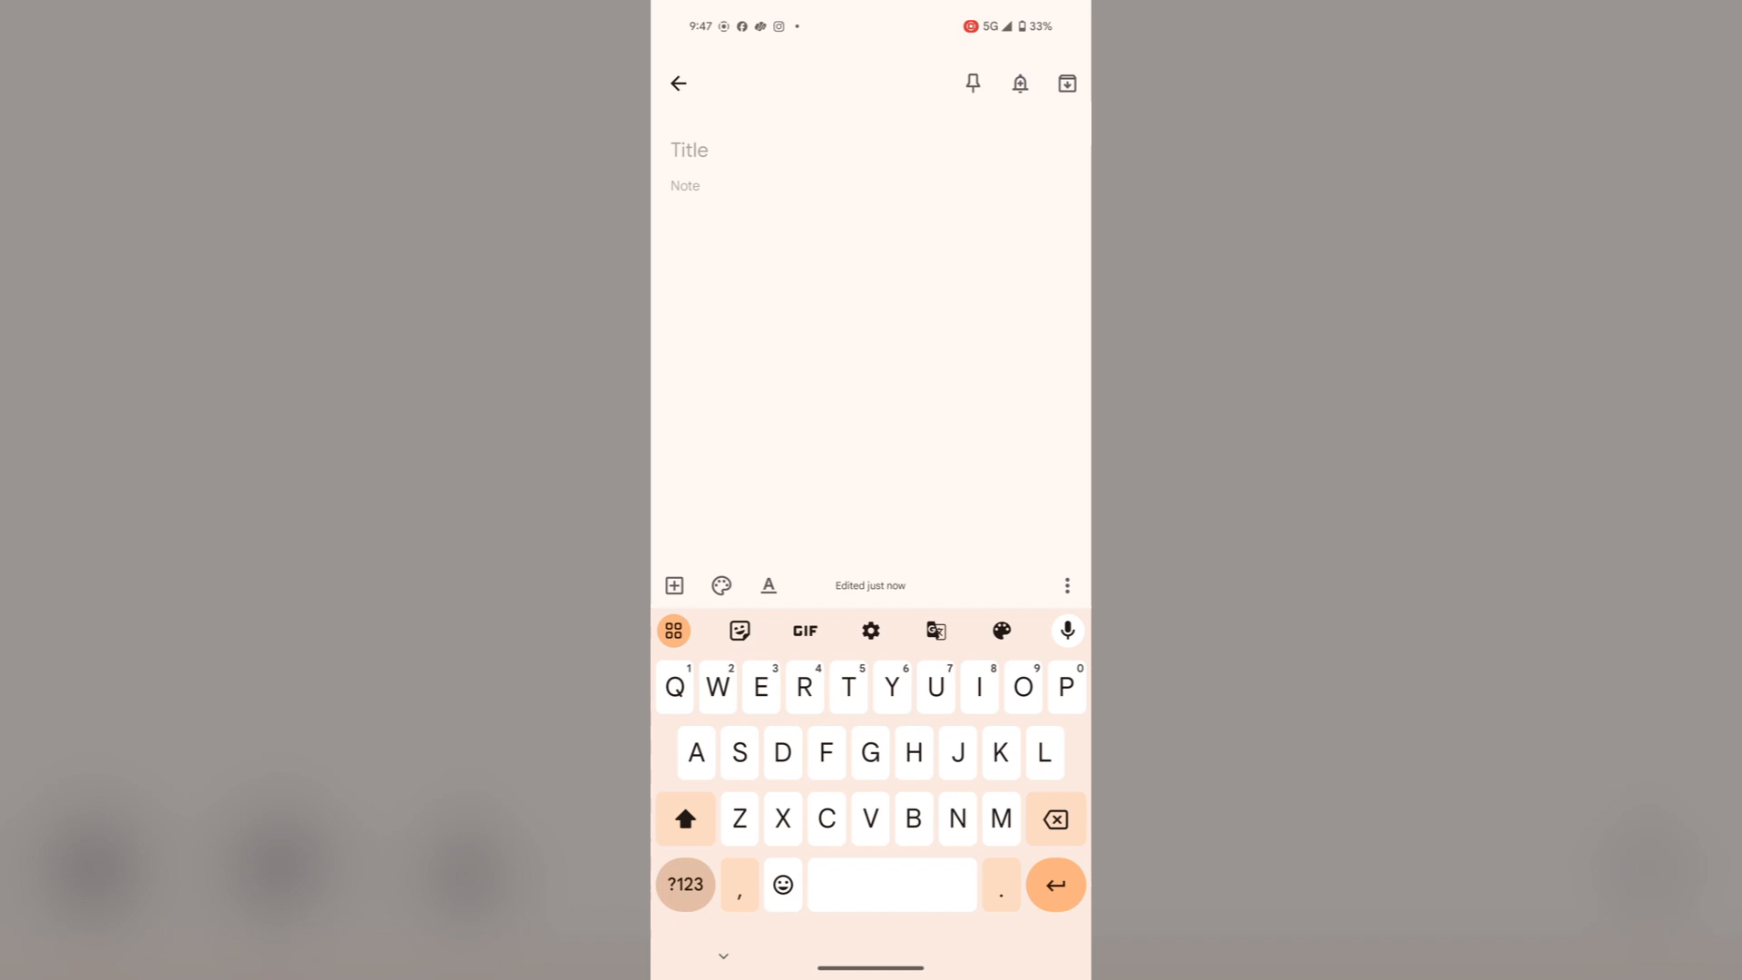
click(677, 84)
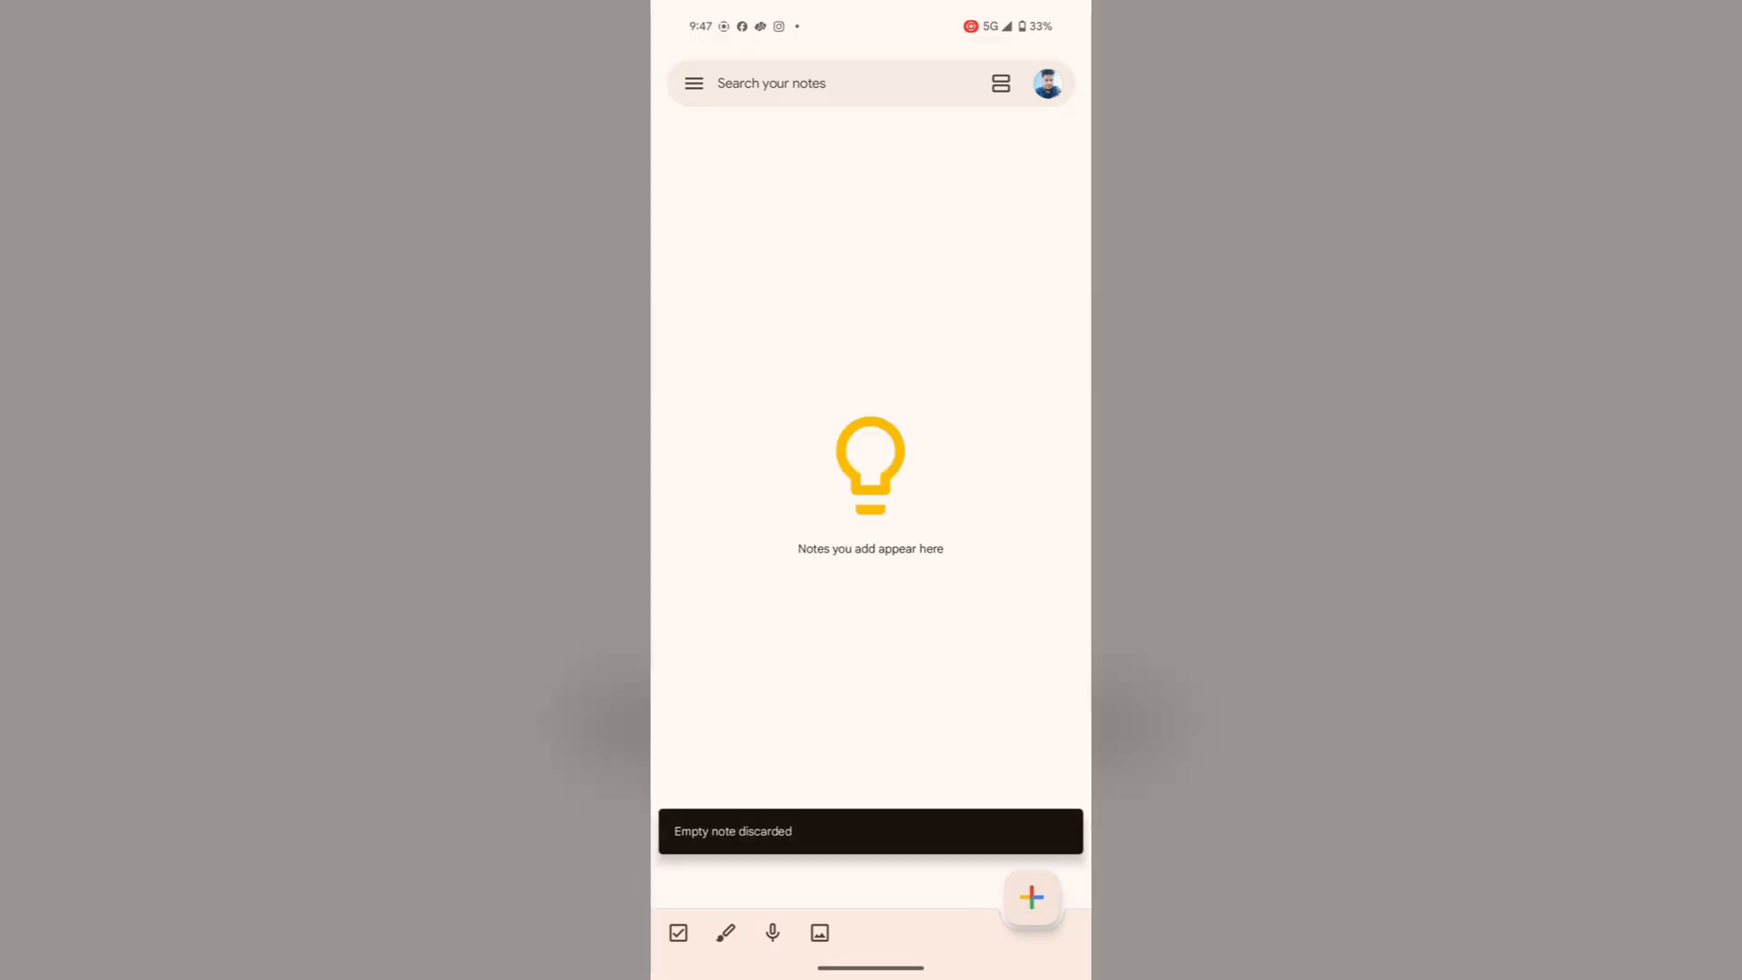